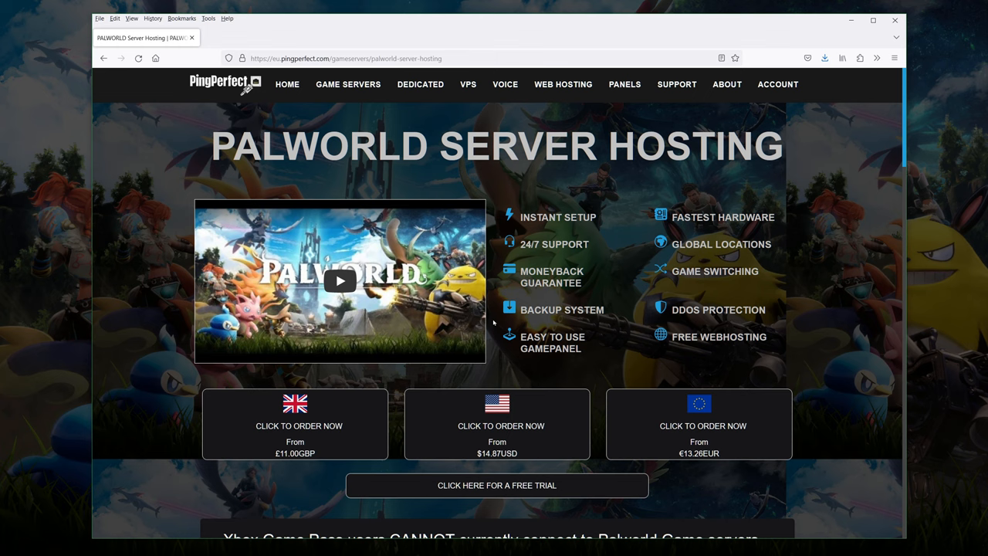
mouse_move(553, 187)
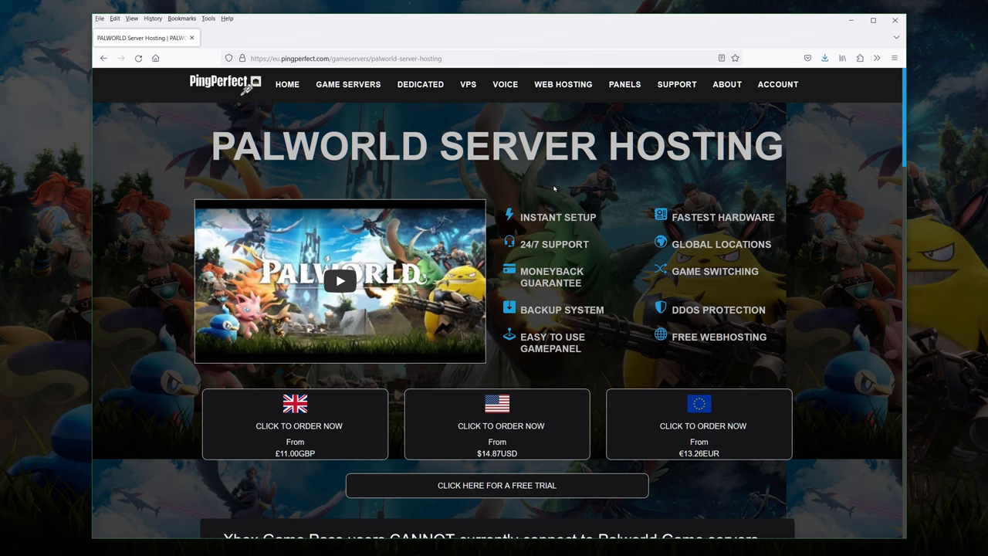
mouse_move(451, 387)
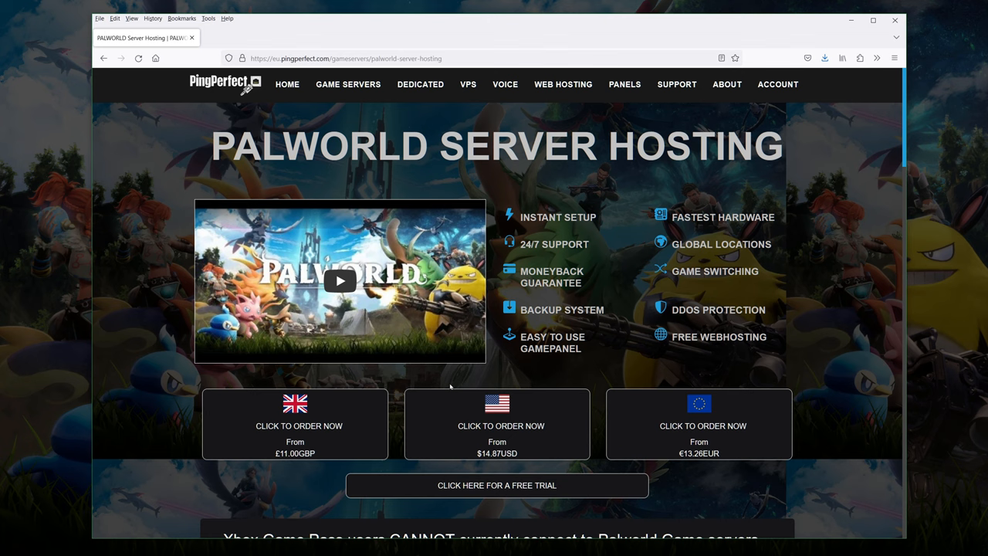
Step: Browse the Palworld server plans and pricing options
scroll("down", 3)
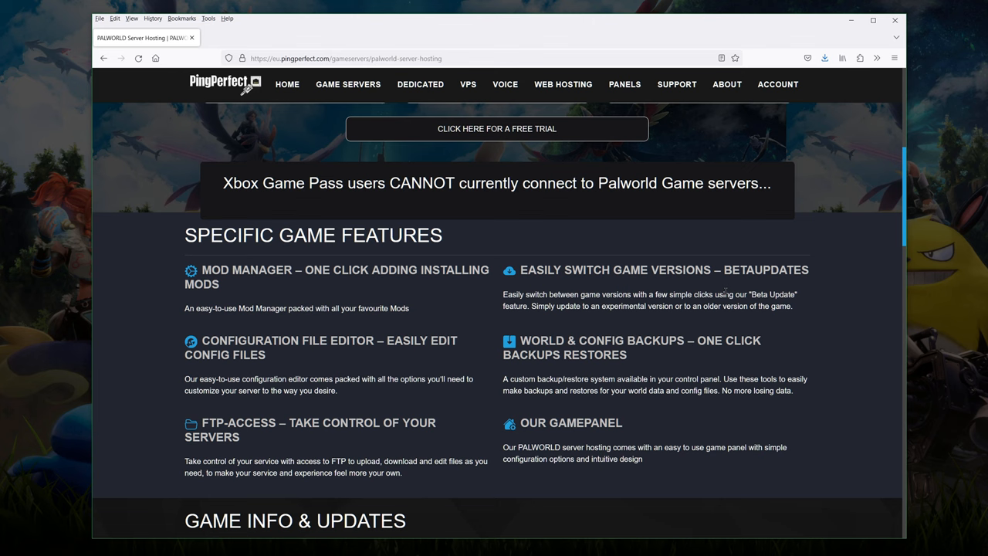
scroll("down", 3)
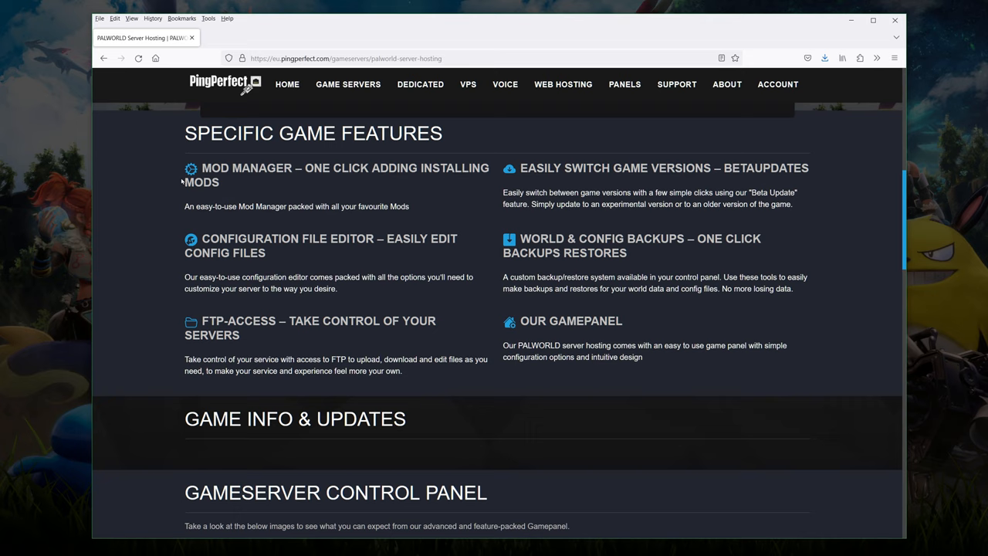
scroll("down", 3)
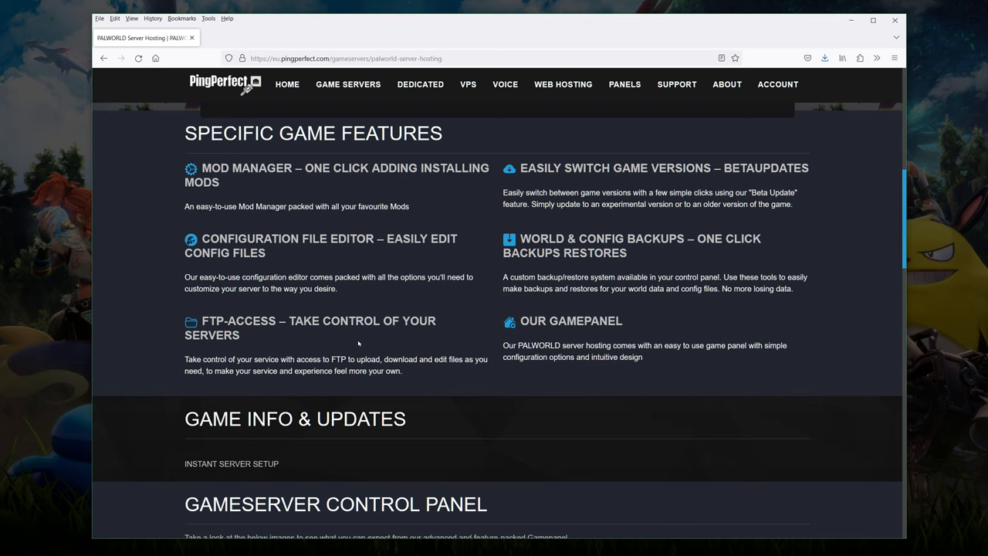
scroll("down", 3)
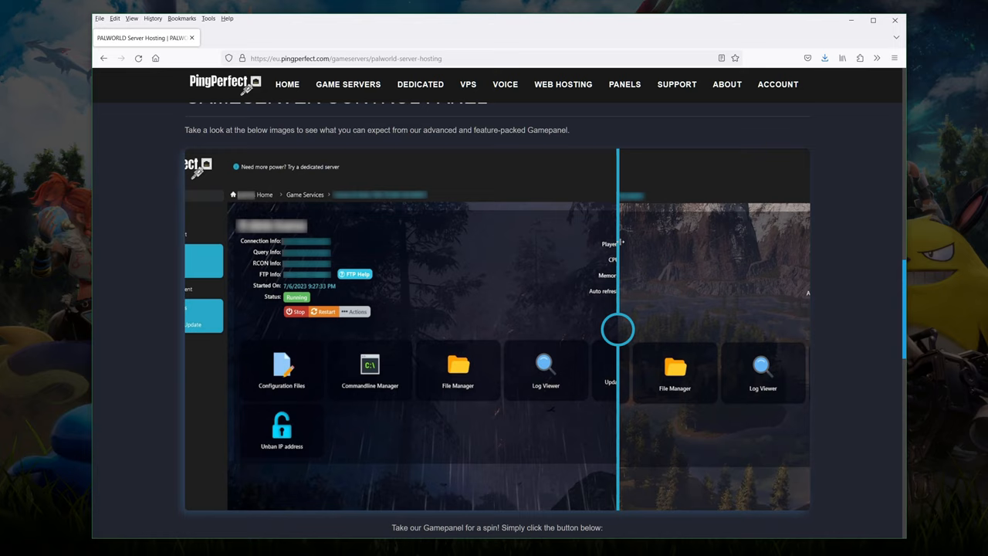
scroll("down", 3)
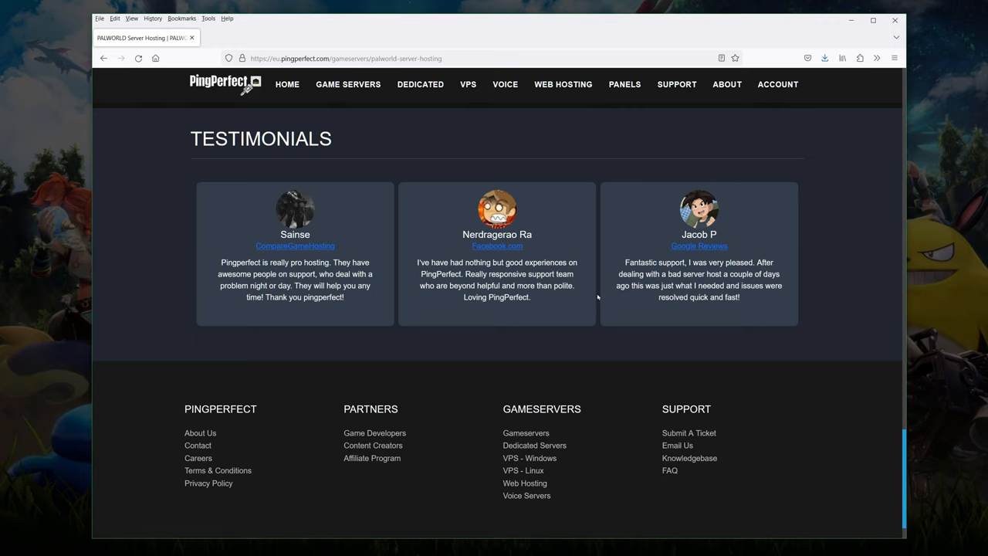
scroll("up", 3)
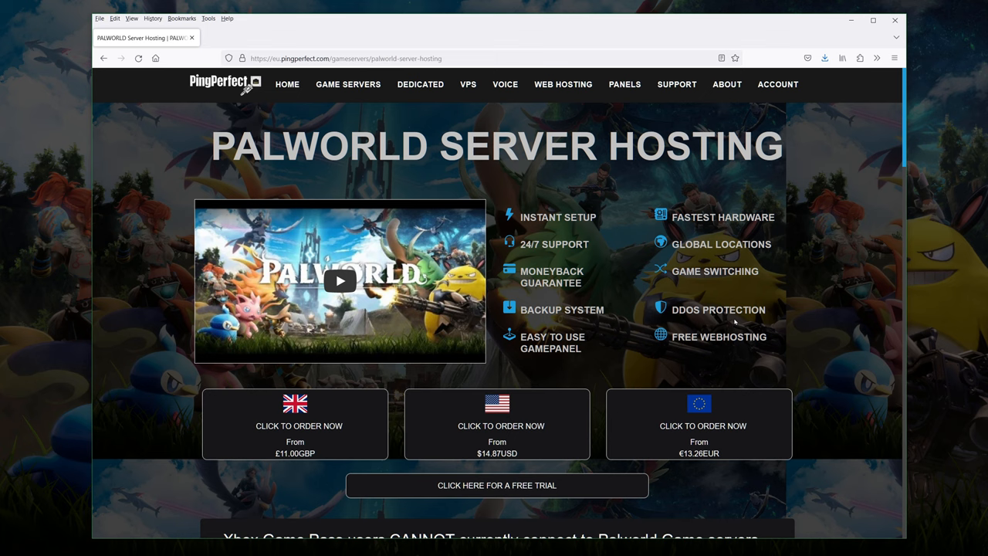
Step: Order the USD-priced server and review its configuration features and billing discounts
left_click(500, 425)
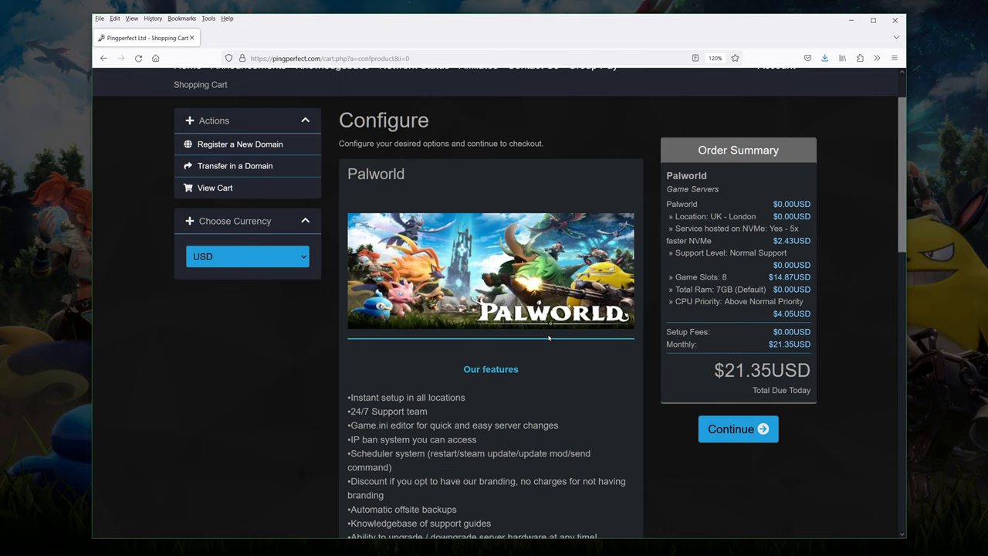
scroll("down", 3)
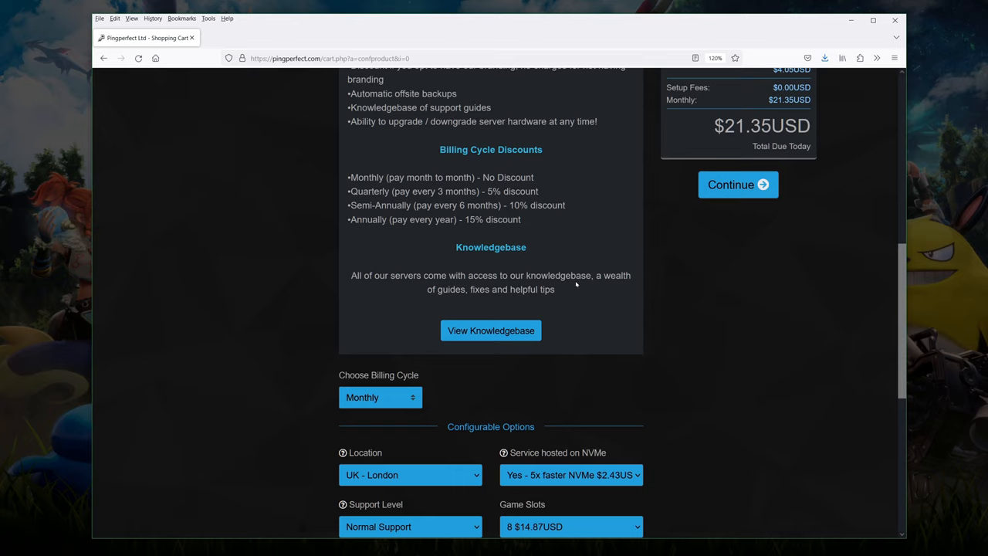
scroll("up", 3)
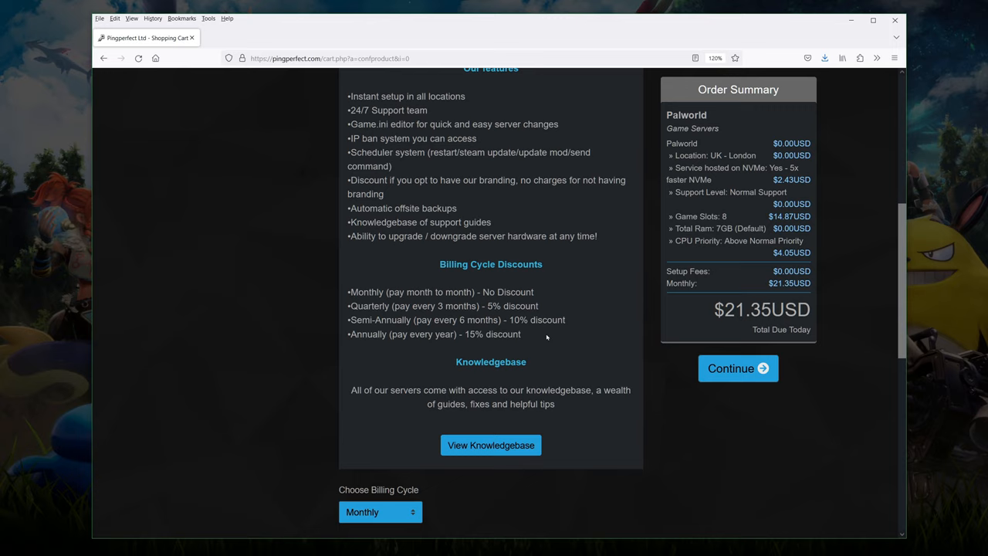
mouse_move(546, 312)
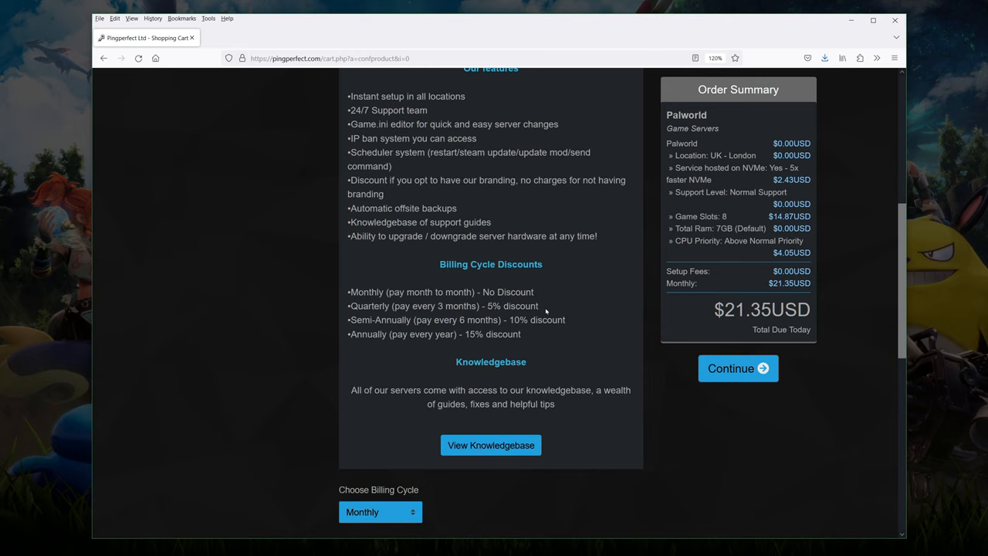
scroll("down", 3)
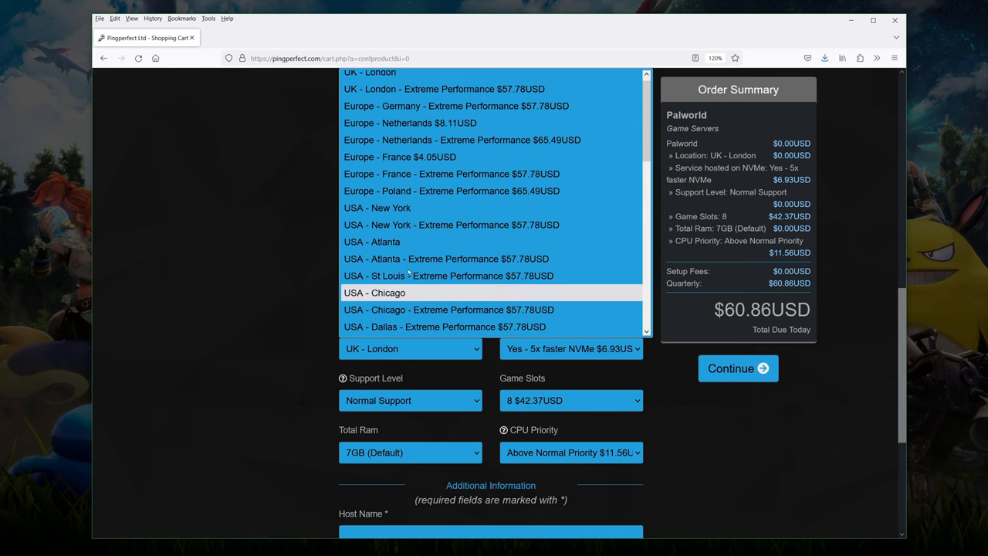
Step: Choose USA - New York, SSD storage, Normal Priority CPU and quarterly billing
left_click(377, 208)
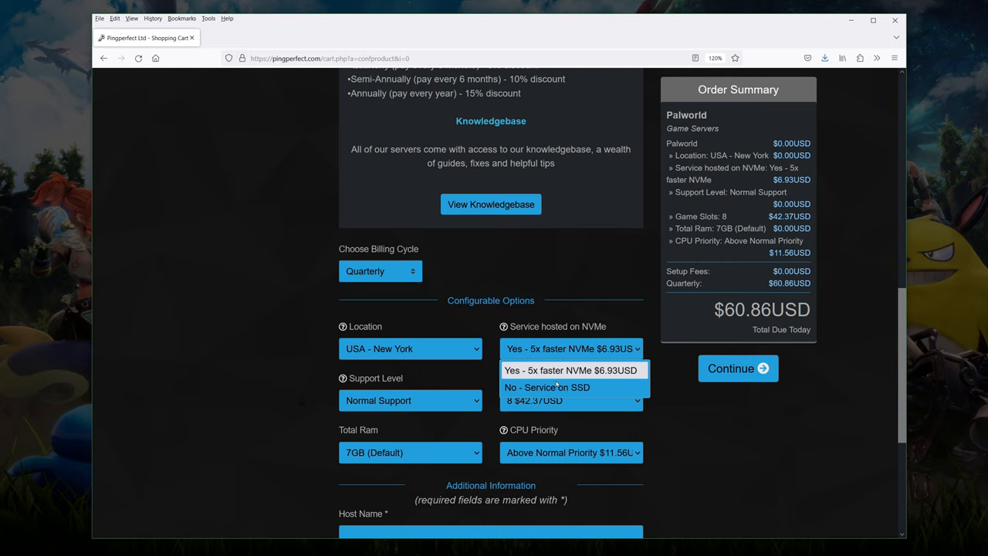
mouse_move(555, 387)
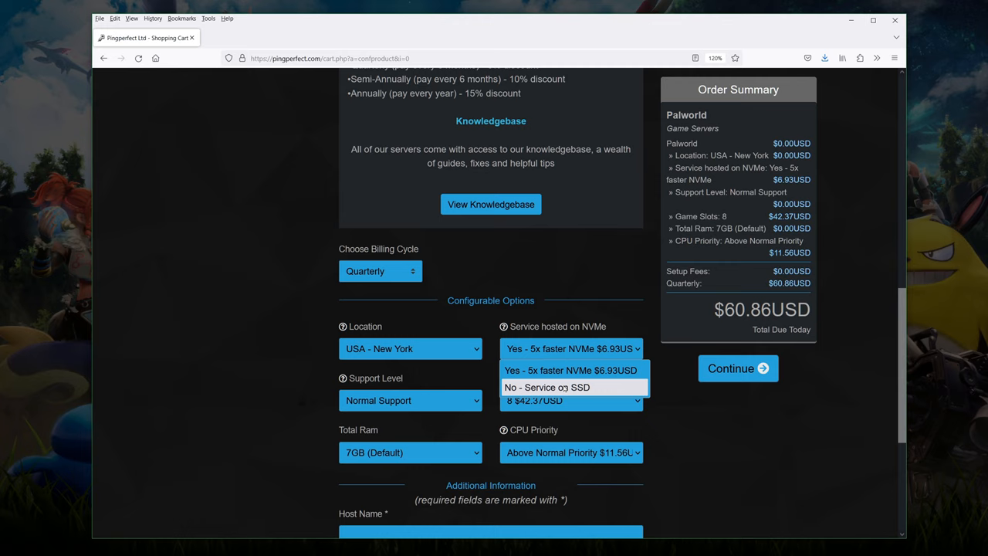
left_click(547, 387)
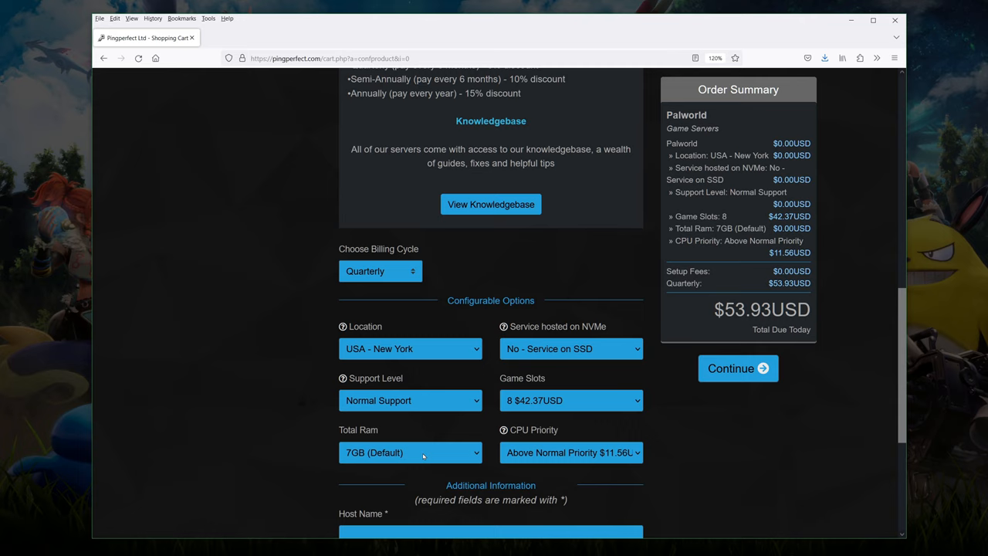
left_click(571, 452)
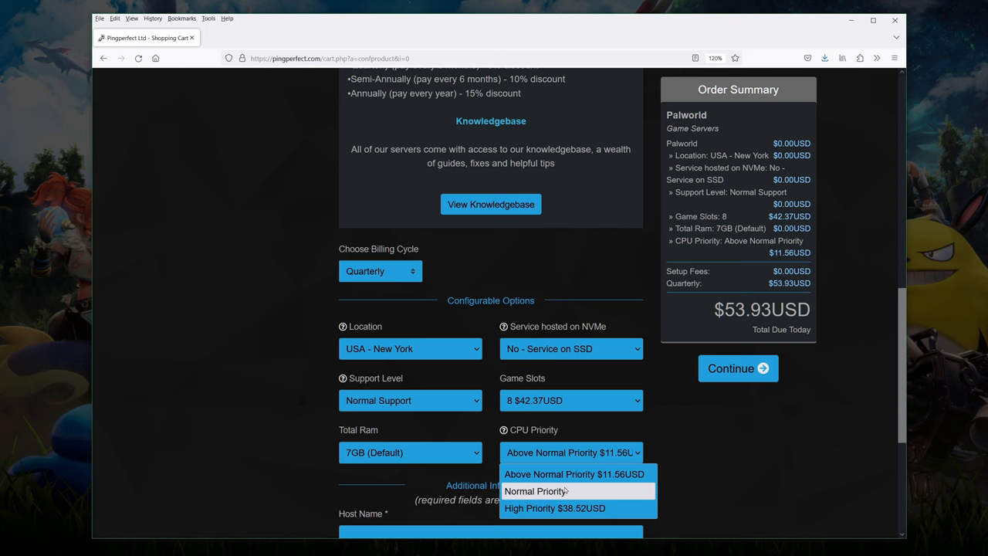
left_click(534, 491)
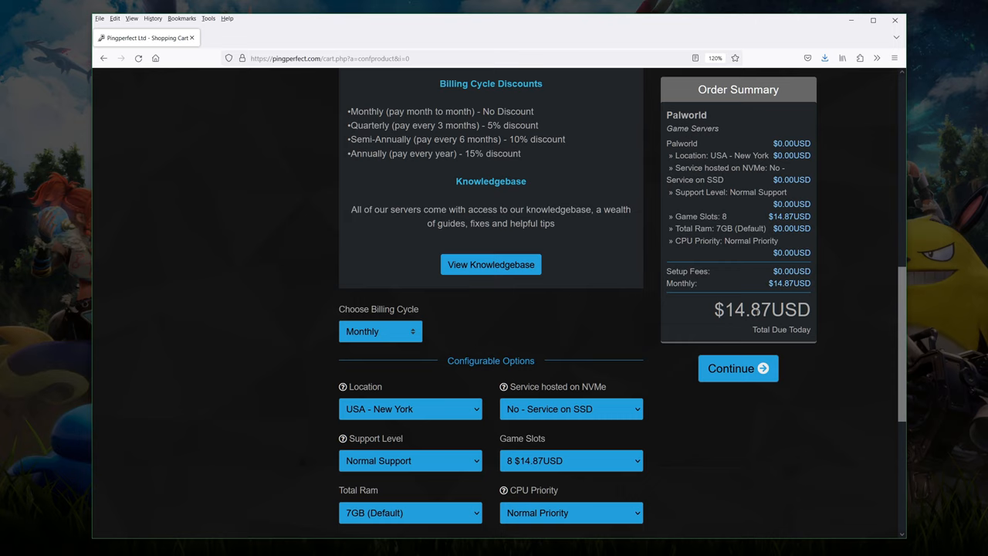
left_click(380, 331)
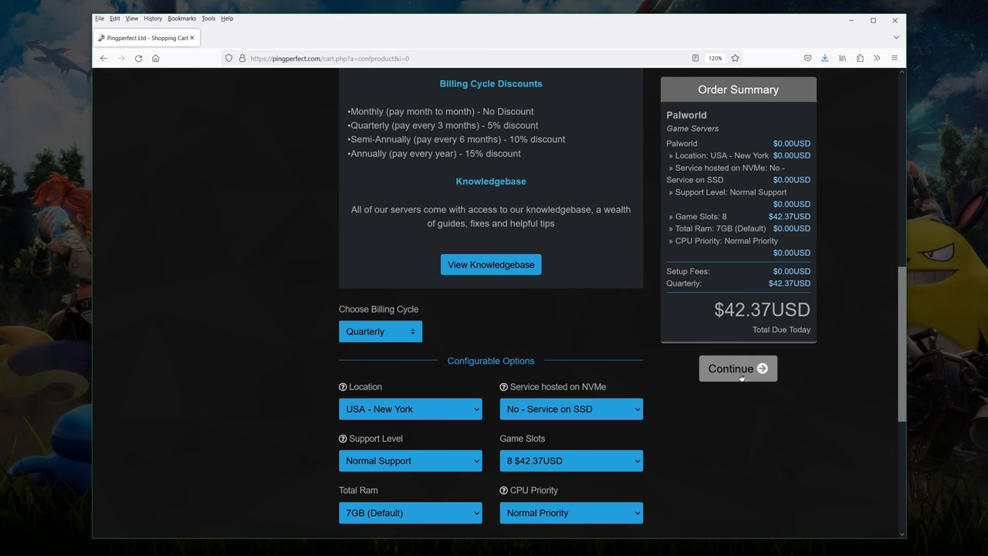
Step: Add the server to the cart, validate the 10% promo code, and proceed to checkout
left_click(738, 368)
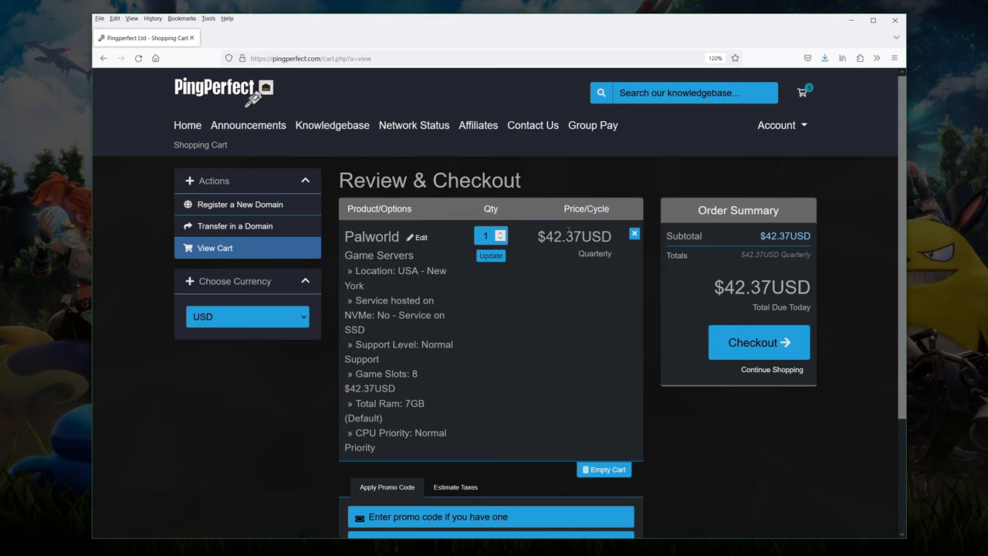
mouse_move(395, 290)
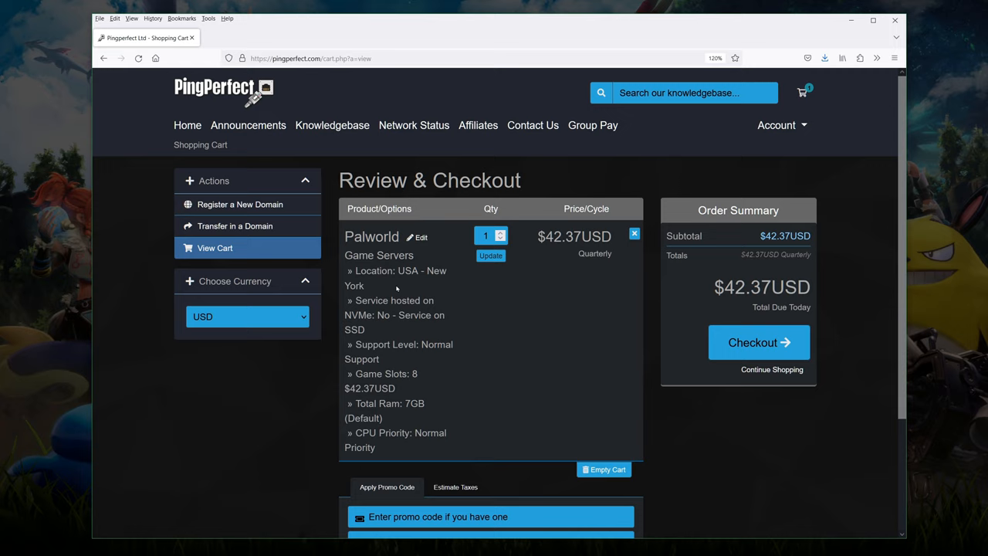
mouse_move(423, 288)
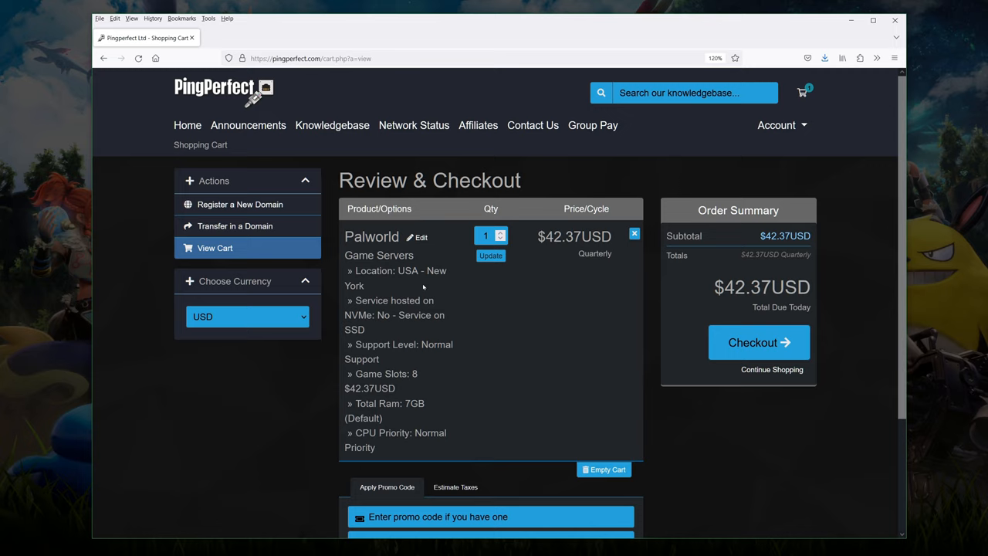
scroll("down", 3)
type("vedui")
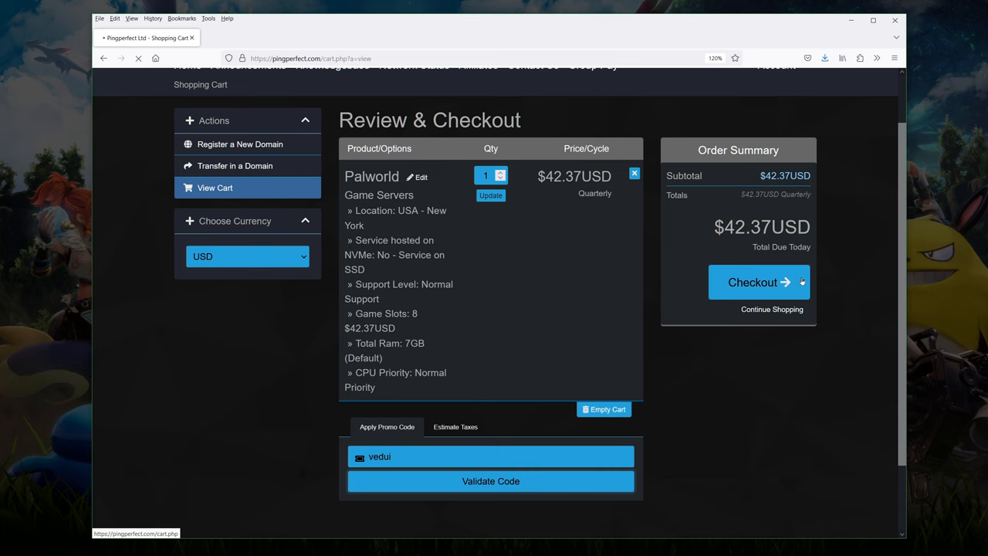
left_click(490, 481)
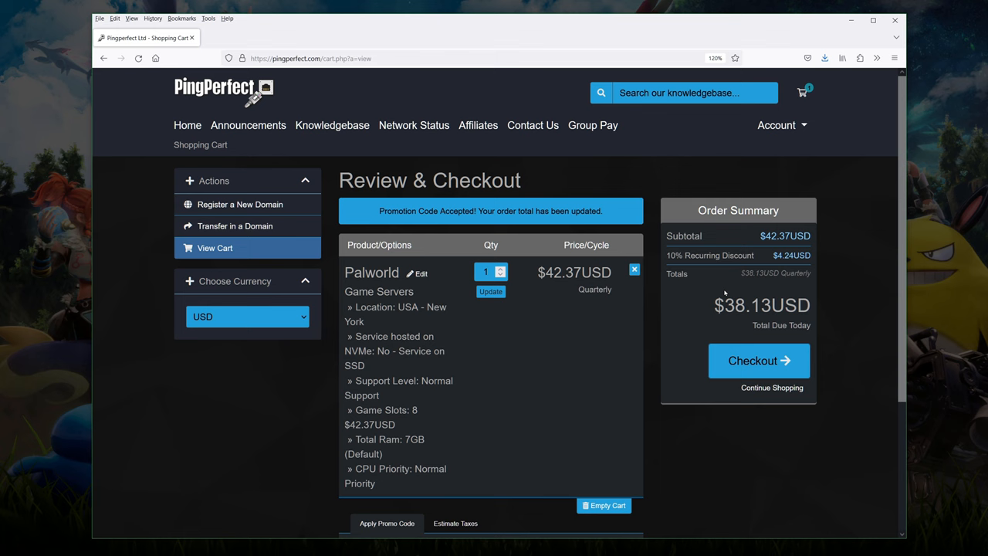
left_click(758, 361)
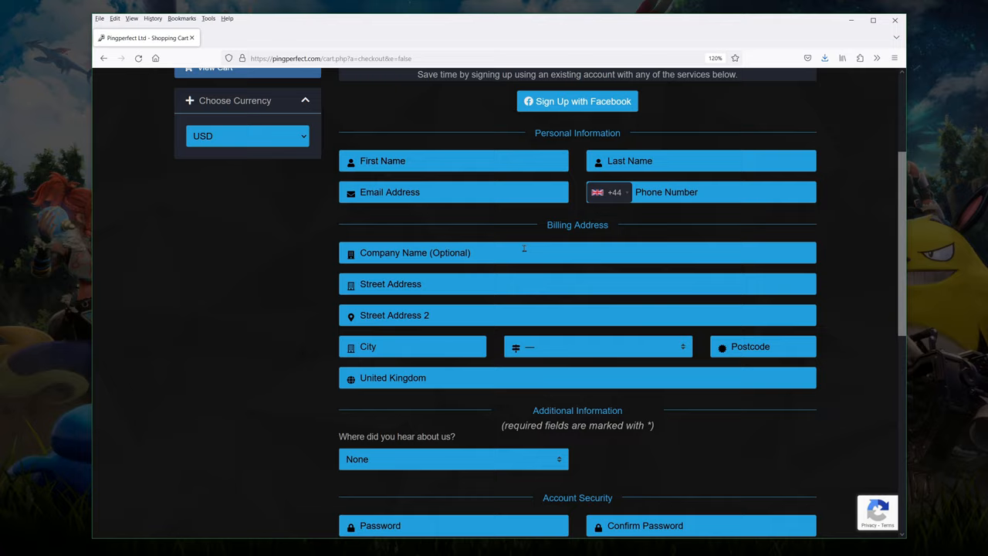
Step: Scroll the checkout form to payment details showing $38.13 due with PayPal
scroll("down", 3)
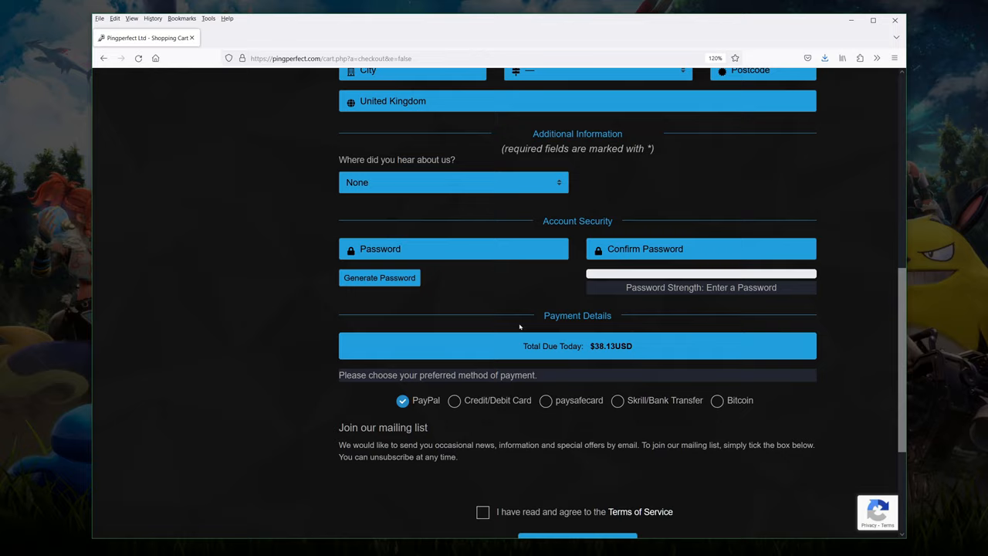
scroll("down", 3)
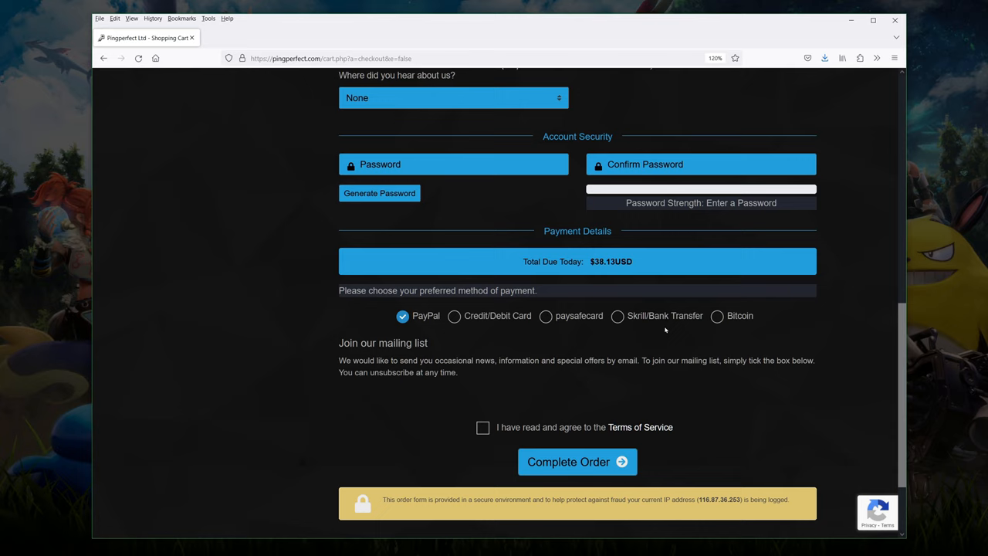
mouse_move(478, 328)
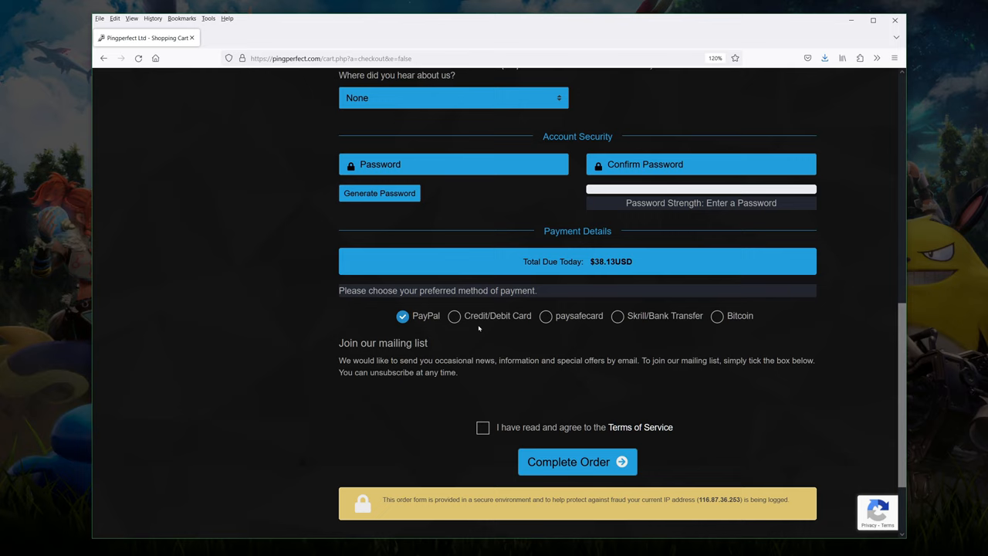
mouse_move(639, 427)
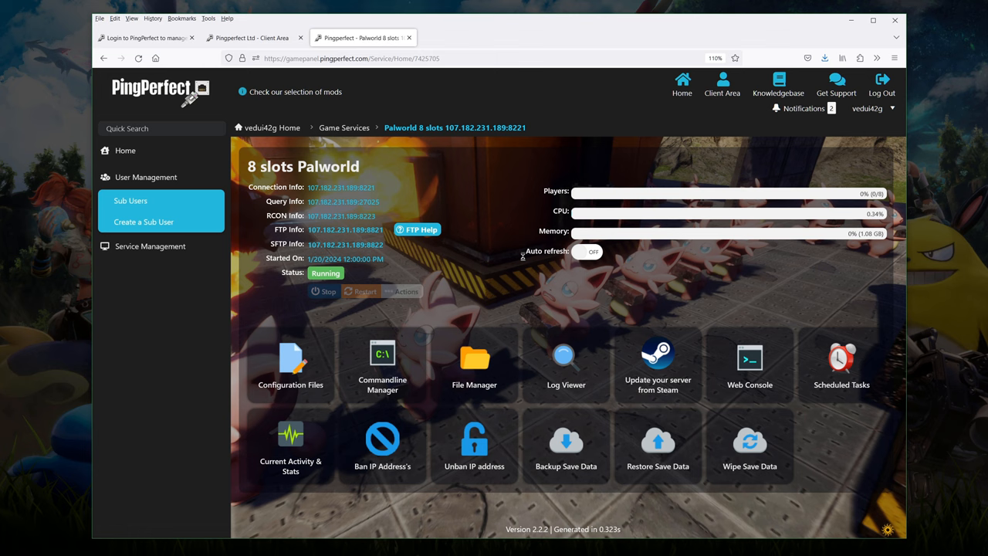
mouse_move(657, 362)
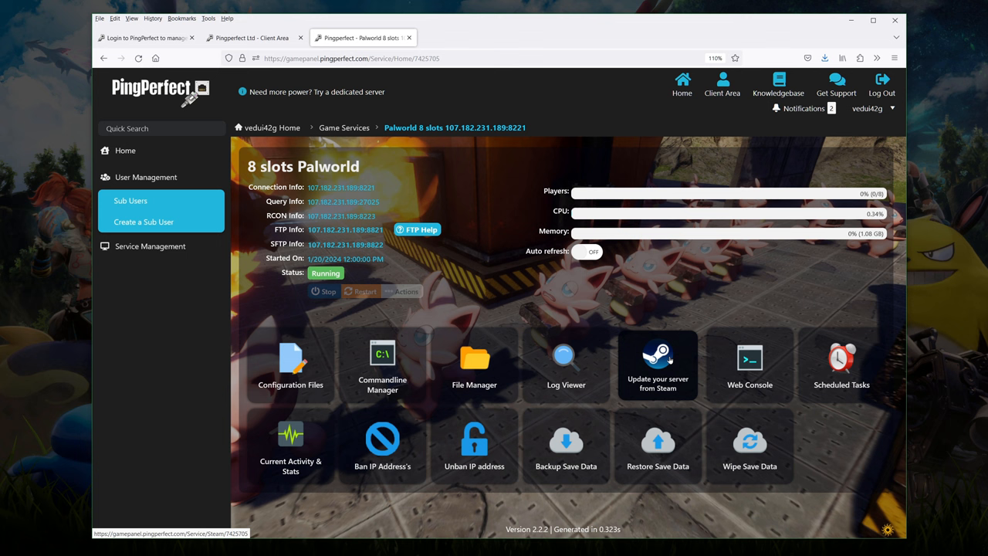
Step: Stop the Palworld server and confirm an update from Steam
left_click(323, 292)
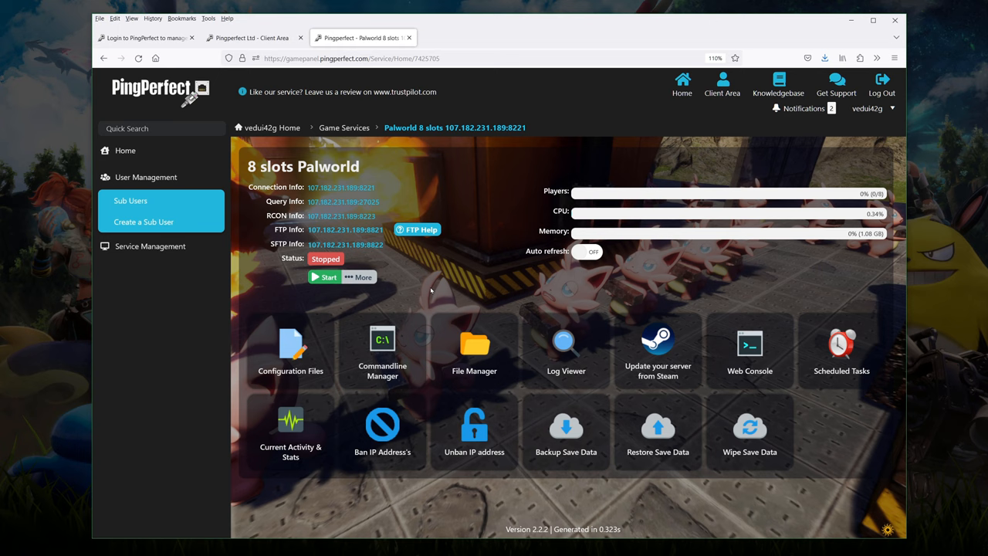
left_click(658, 347)
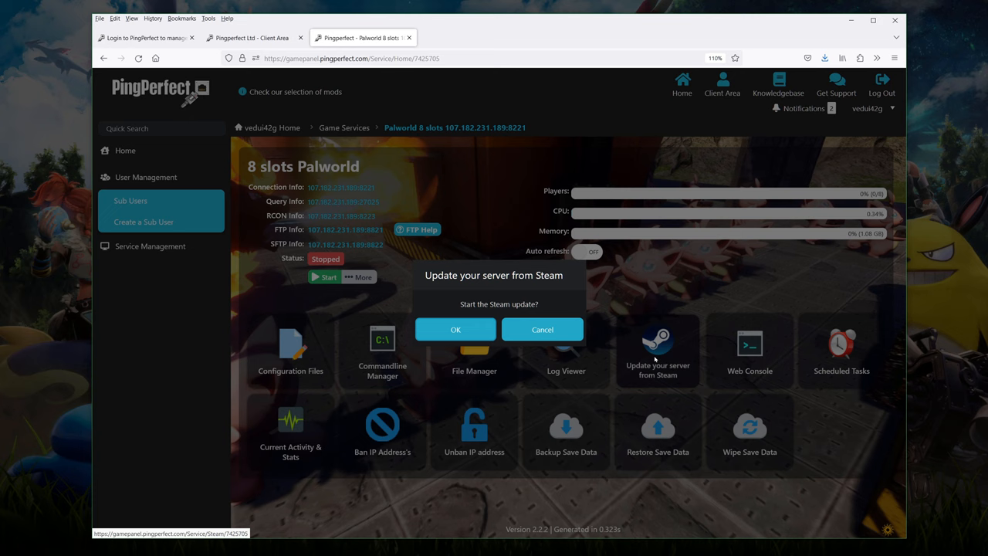
left_click(456, 329)
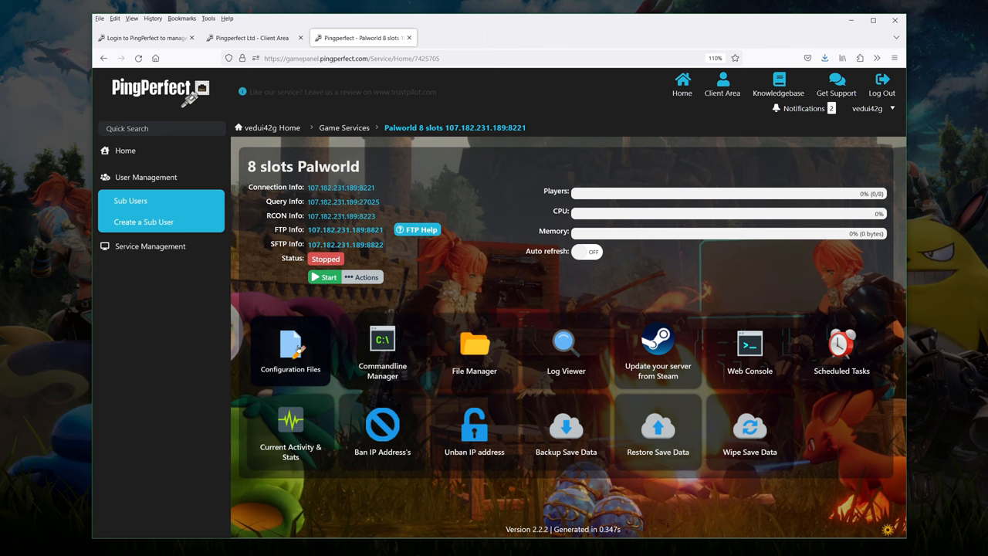
mouse_move(658, 352)
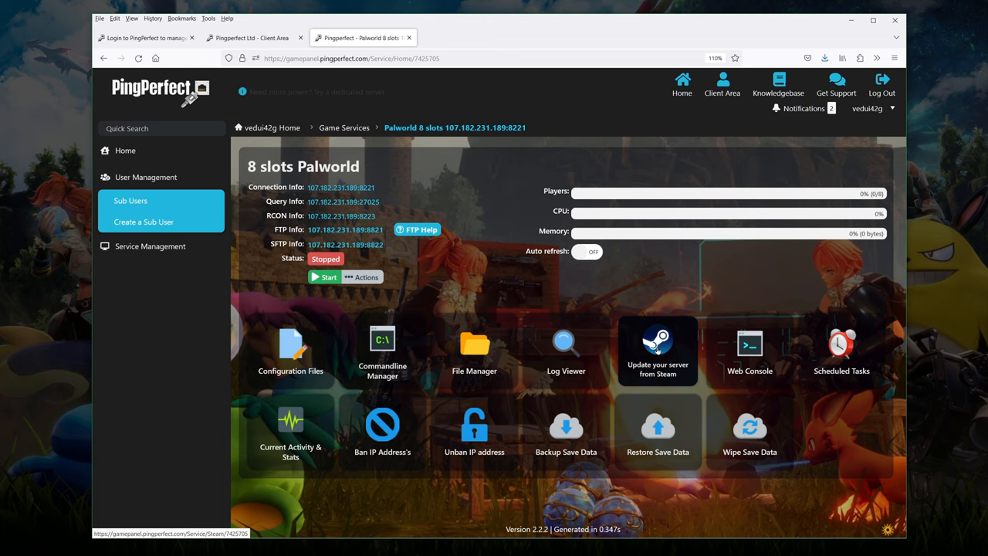
mouse_move(565, 431)
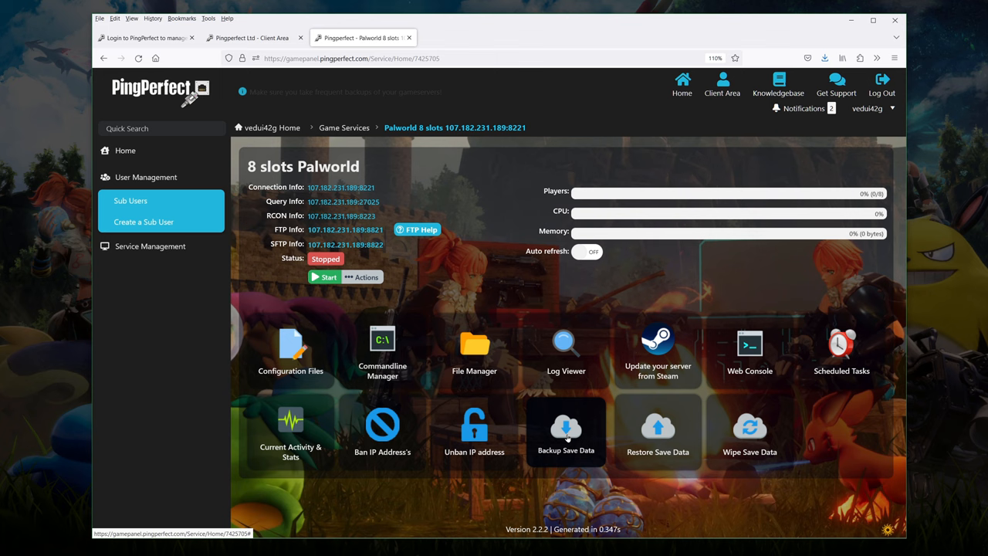
Step: Open the Configuration Files page listing PalWorldSettings.ini
left_click(290, 344)
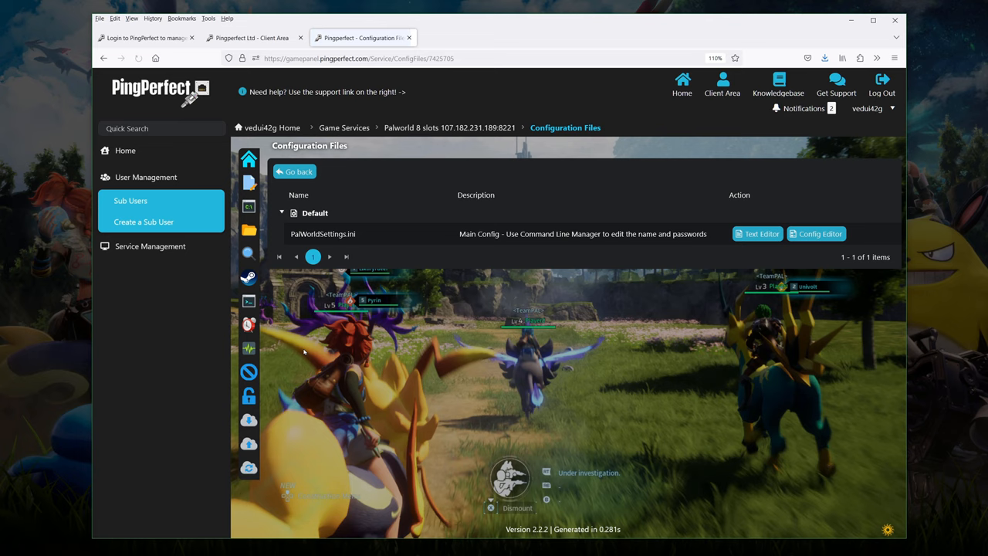
Step: Edit ServerName and AdminPassword in PalWorldSettings.ini's text editor and save
left_click(757, 233)
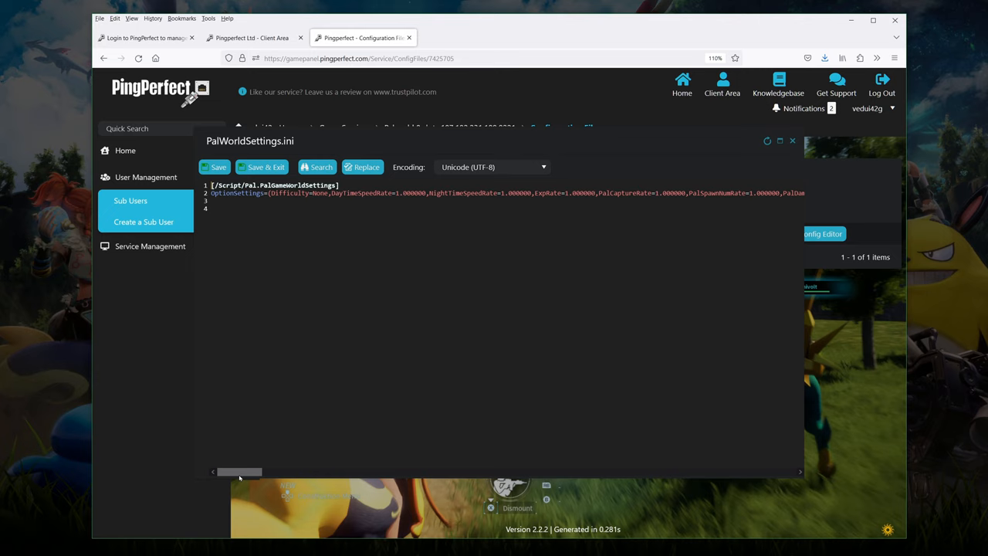
left_click_drag(239, 472, 301, 472)
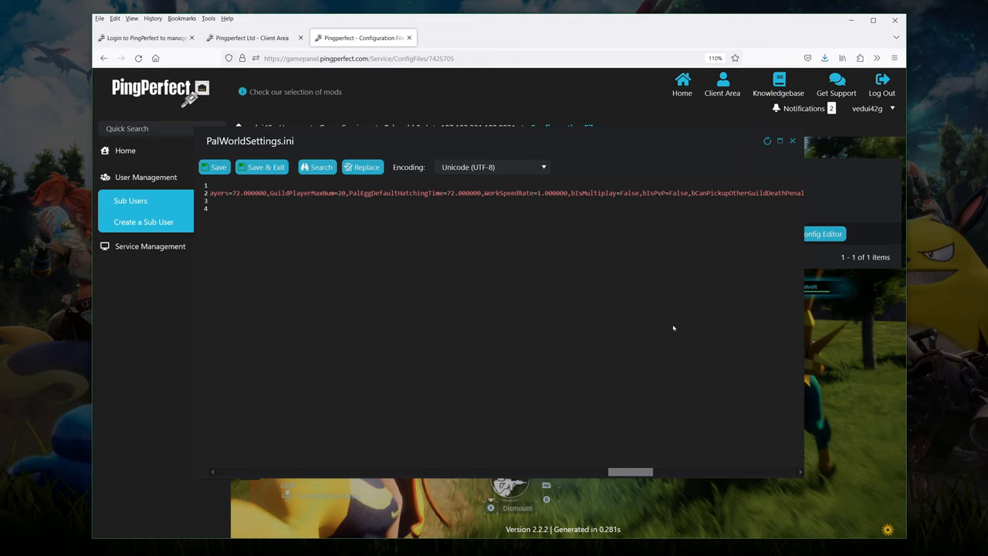
scroll("right", 3)
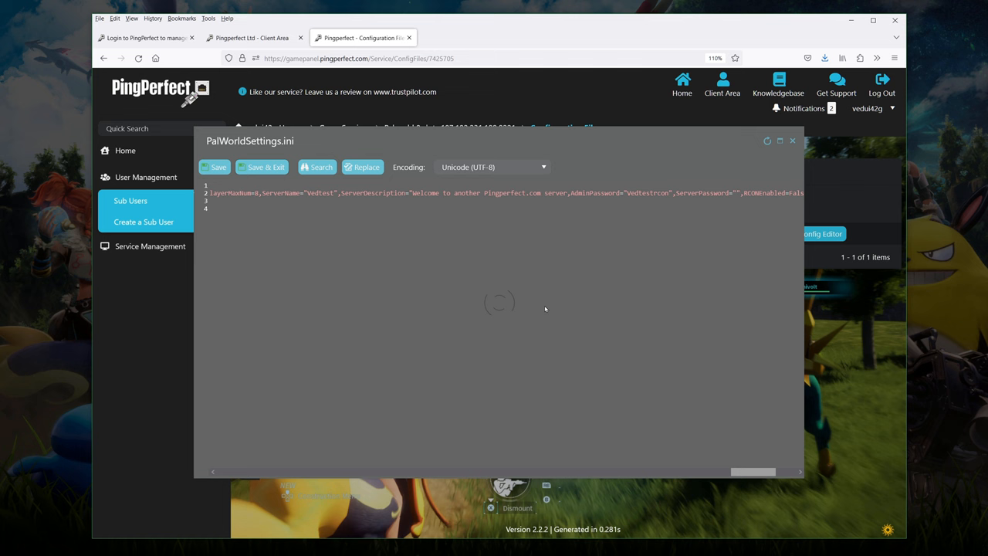
left_click(265, 167)
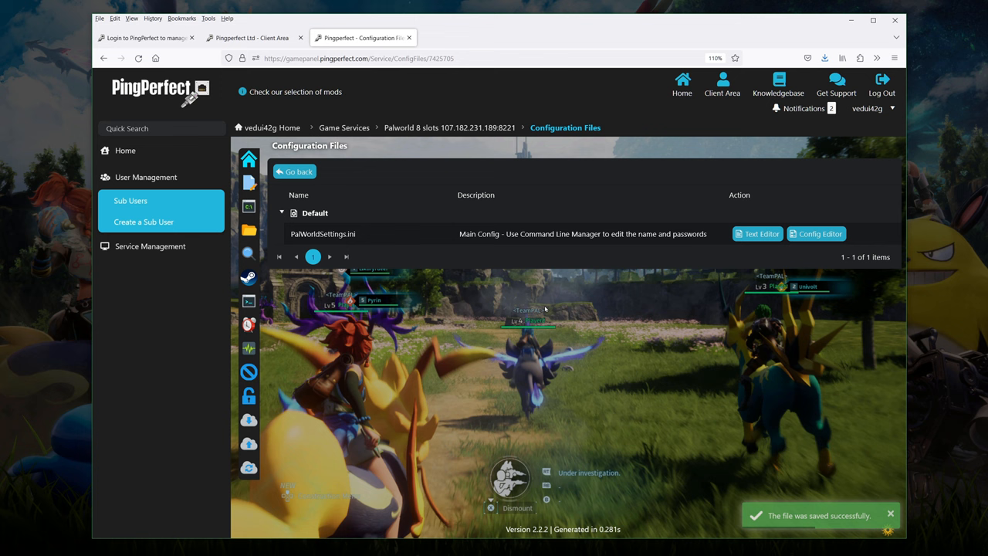
Step: Return to the Palworld 8 slots overview and bring up Palworld's dedicated server browser
left_click(294, 171)
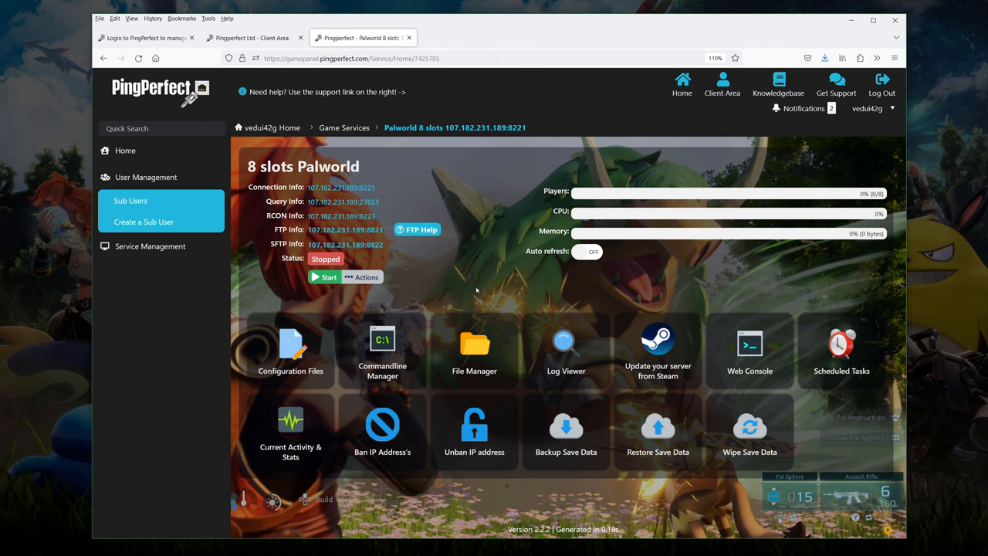
double_click(340, 187)
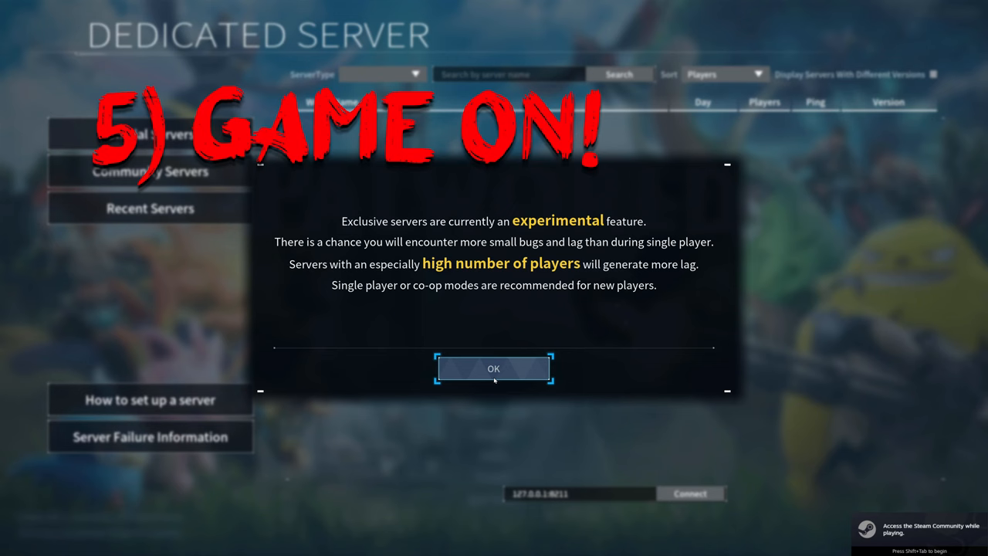
Step: Dismiss the experimental notice and connect to 107.182.231.189:8221 from Community Servers
left_click(494, 368)
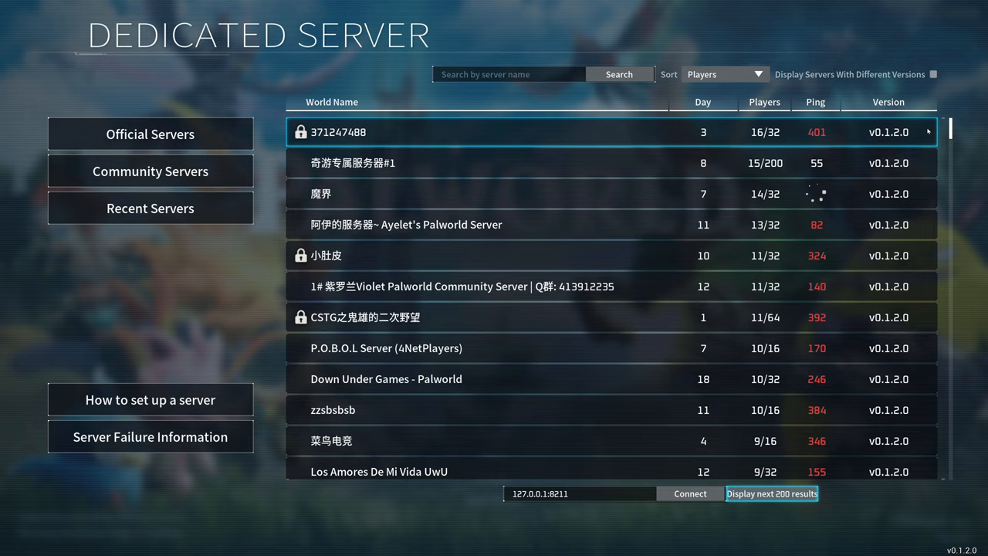
scroll("down", 3)
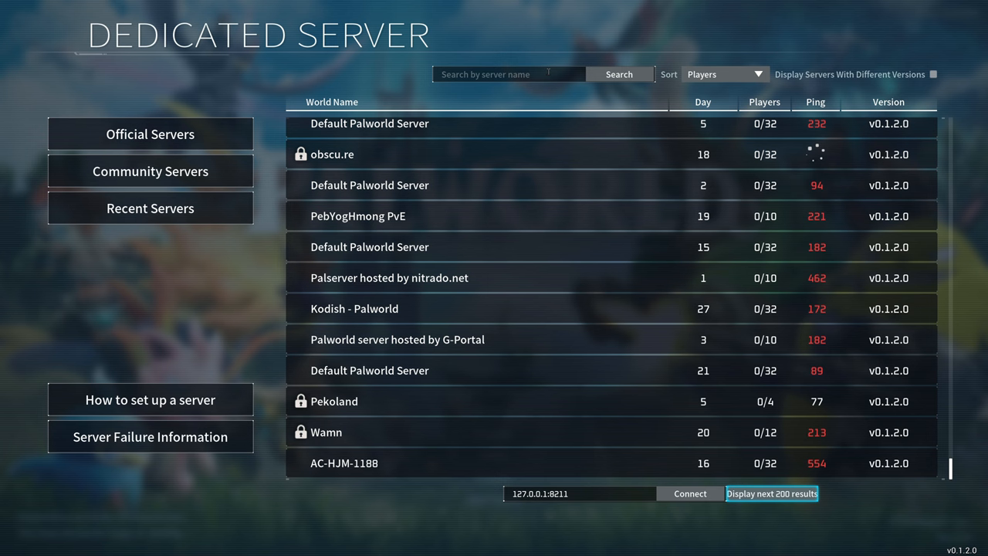
type("ved")
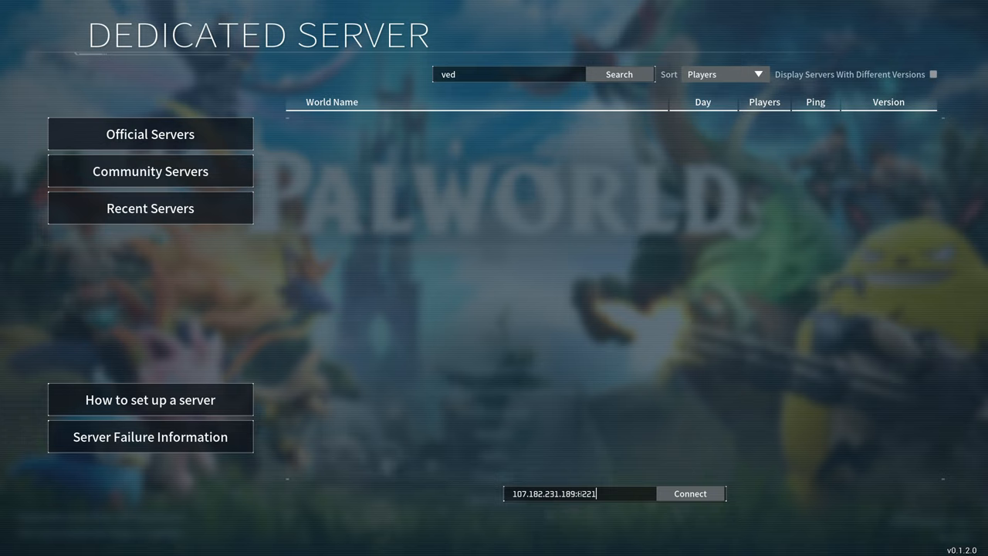
left_click(689, 493)
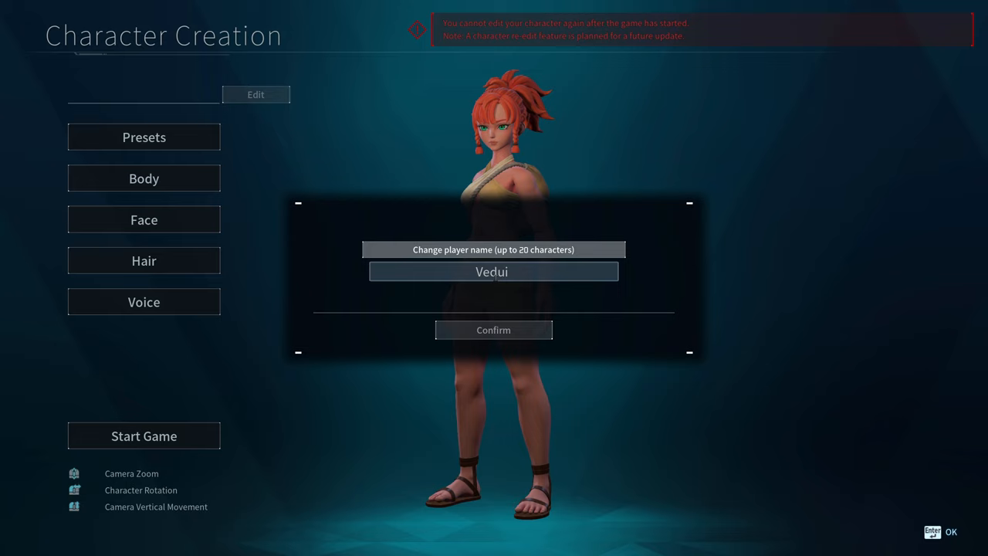
Step: Confirm the player name Vedui and start the game
left_click(493, 330)
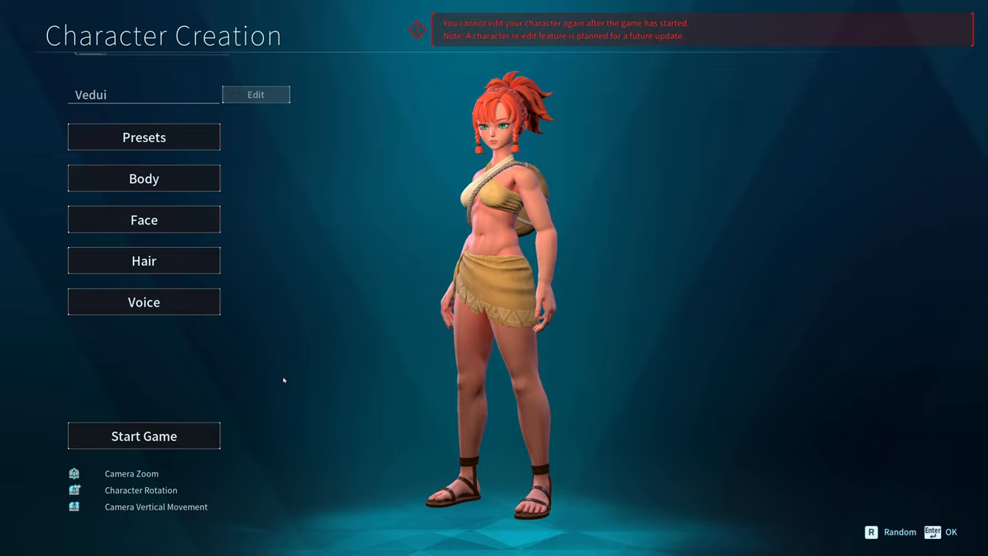
left_click(143, 435)
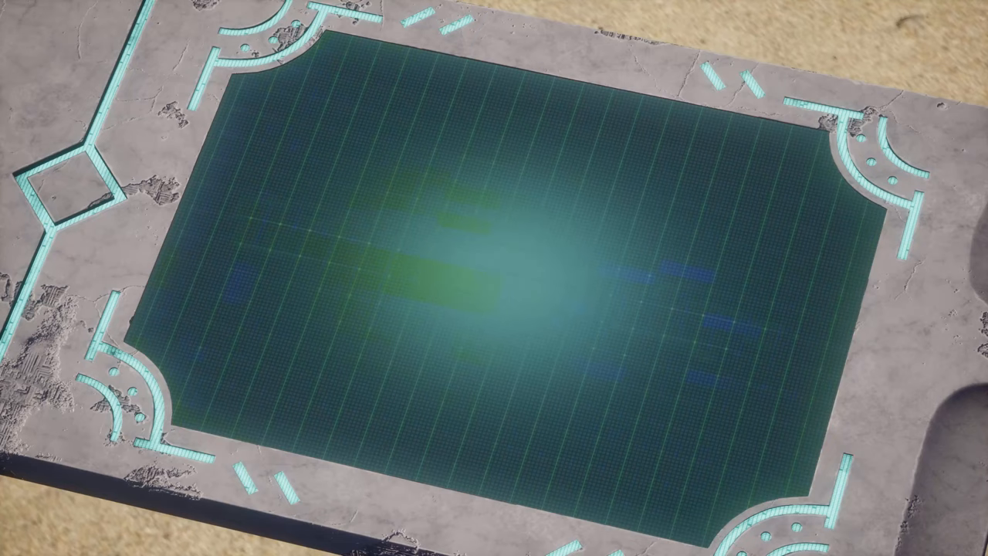